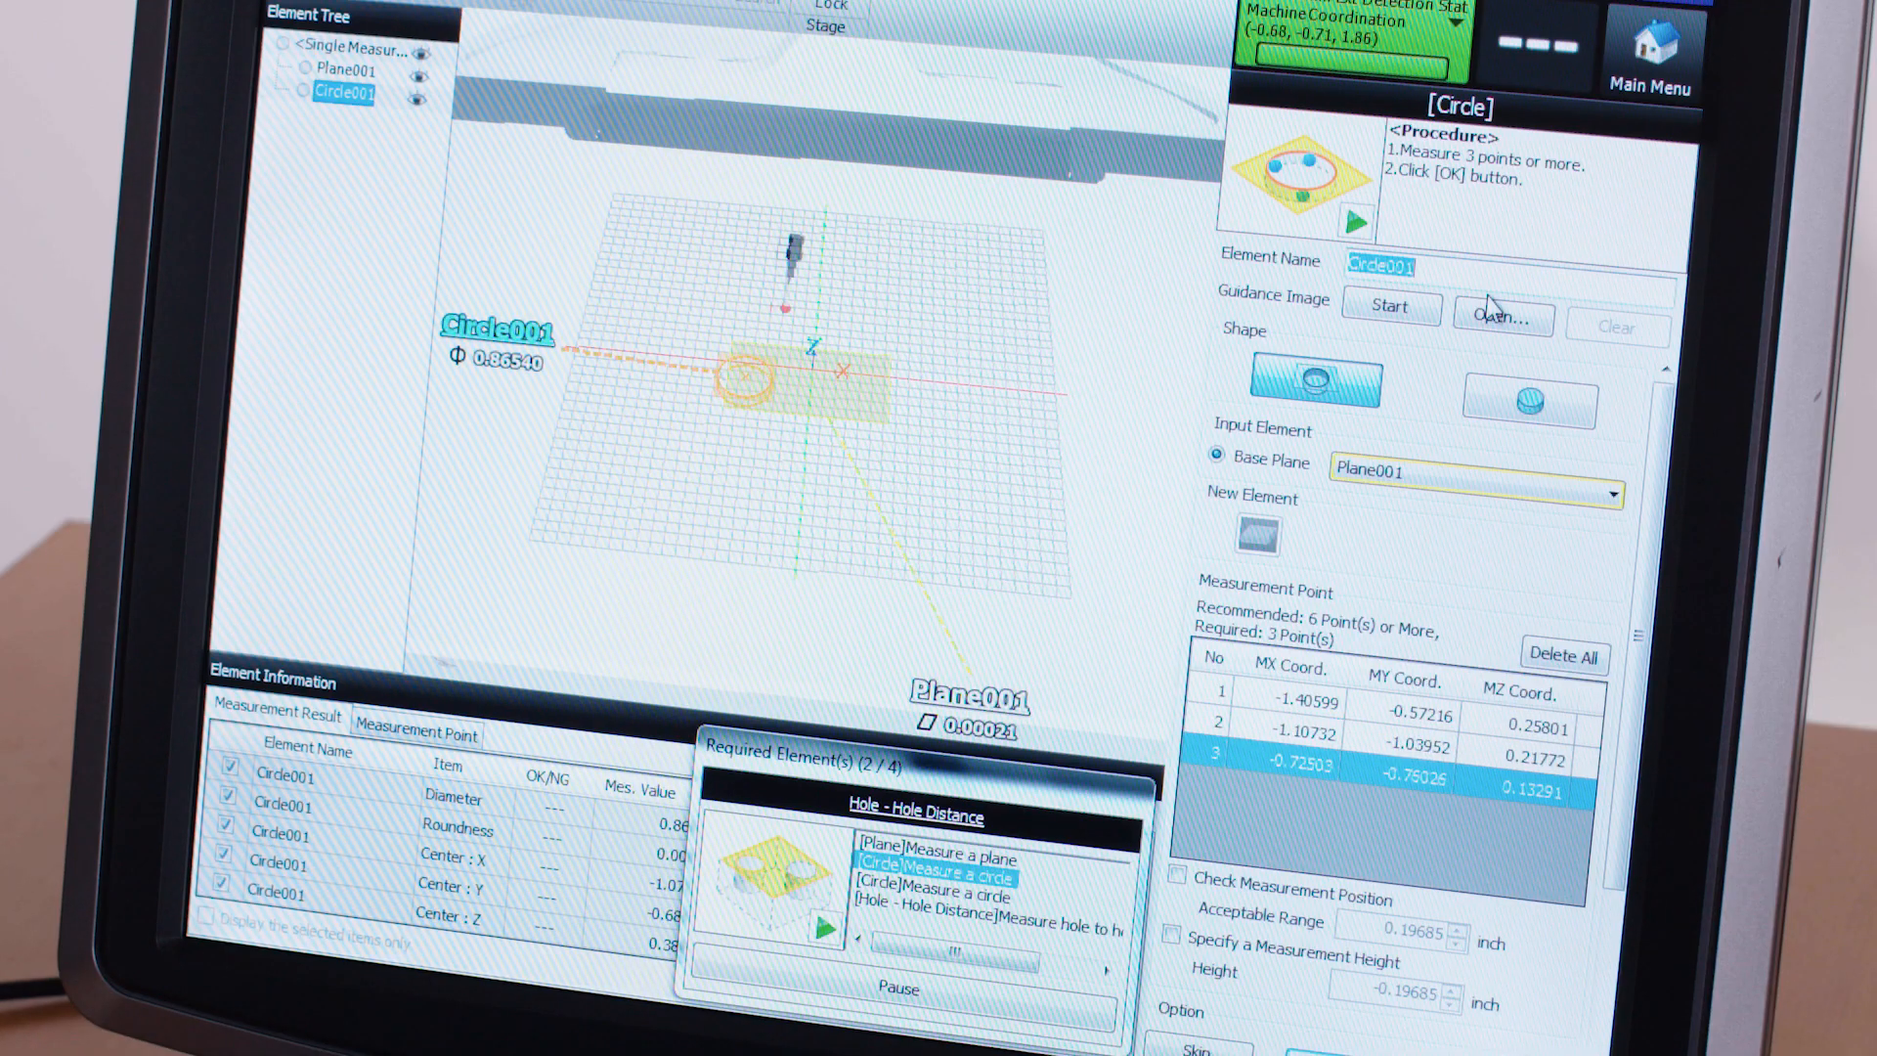
Run the measurement program so plane, circle OK and cone angle NG results overlay the part
left_click(1390, 309)
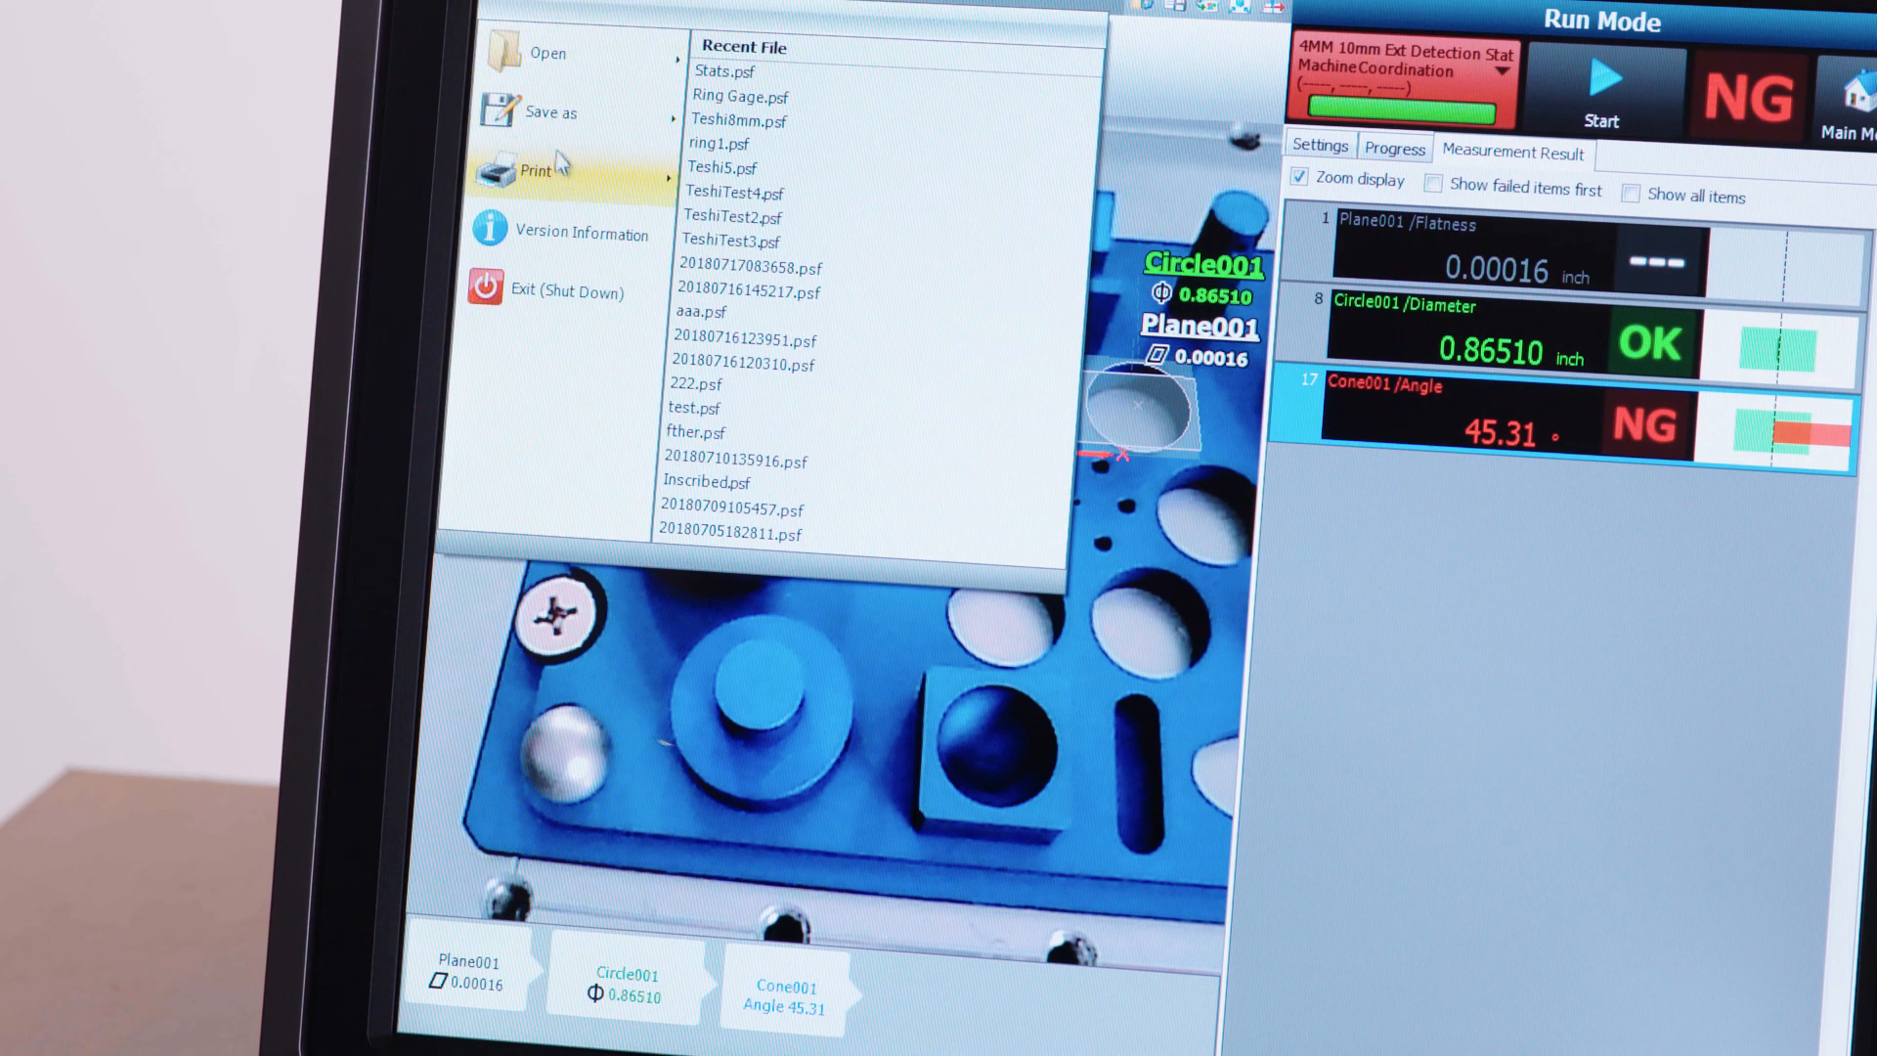
Print from the File menu to preview the two-page Part Report with overall NG
left_click(534, 170)
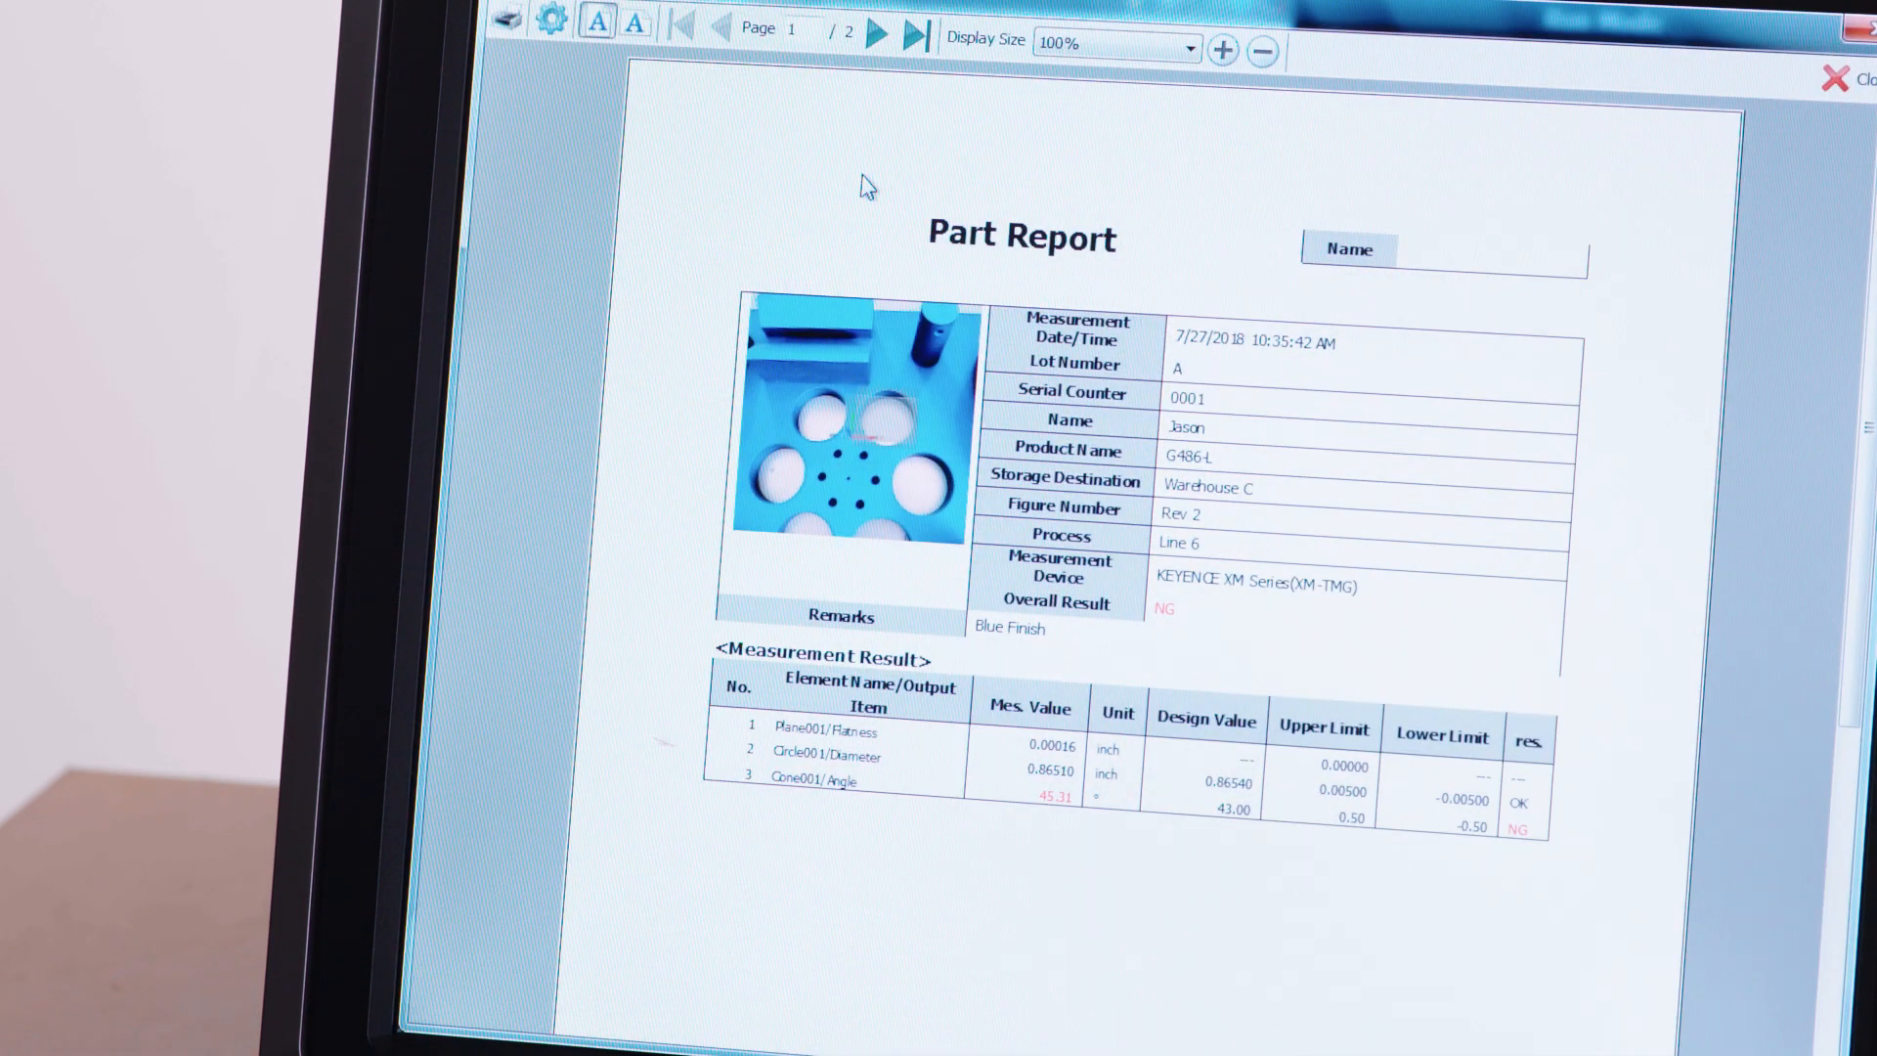
mouse_move(878, 35)
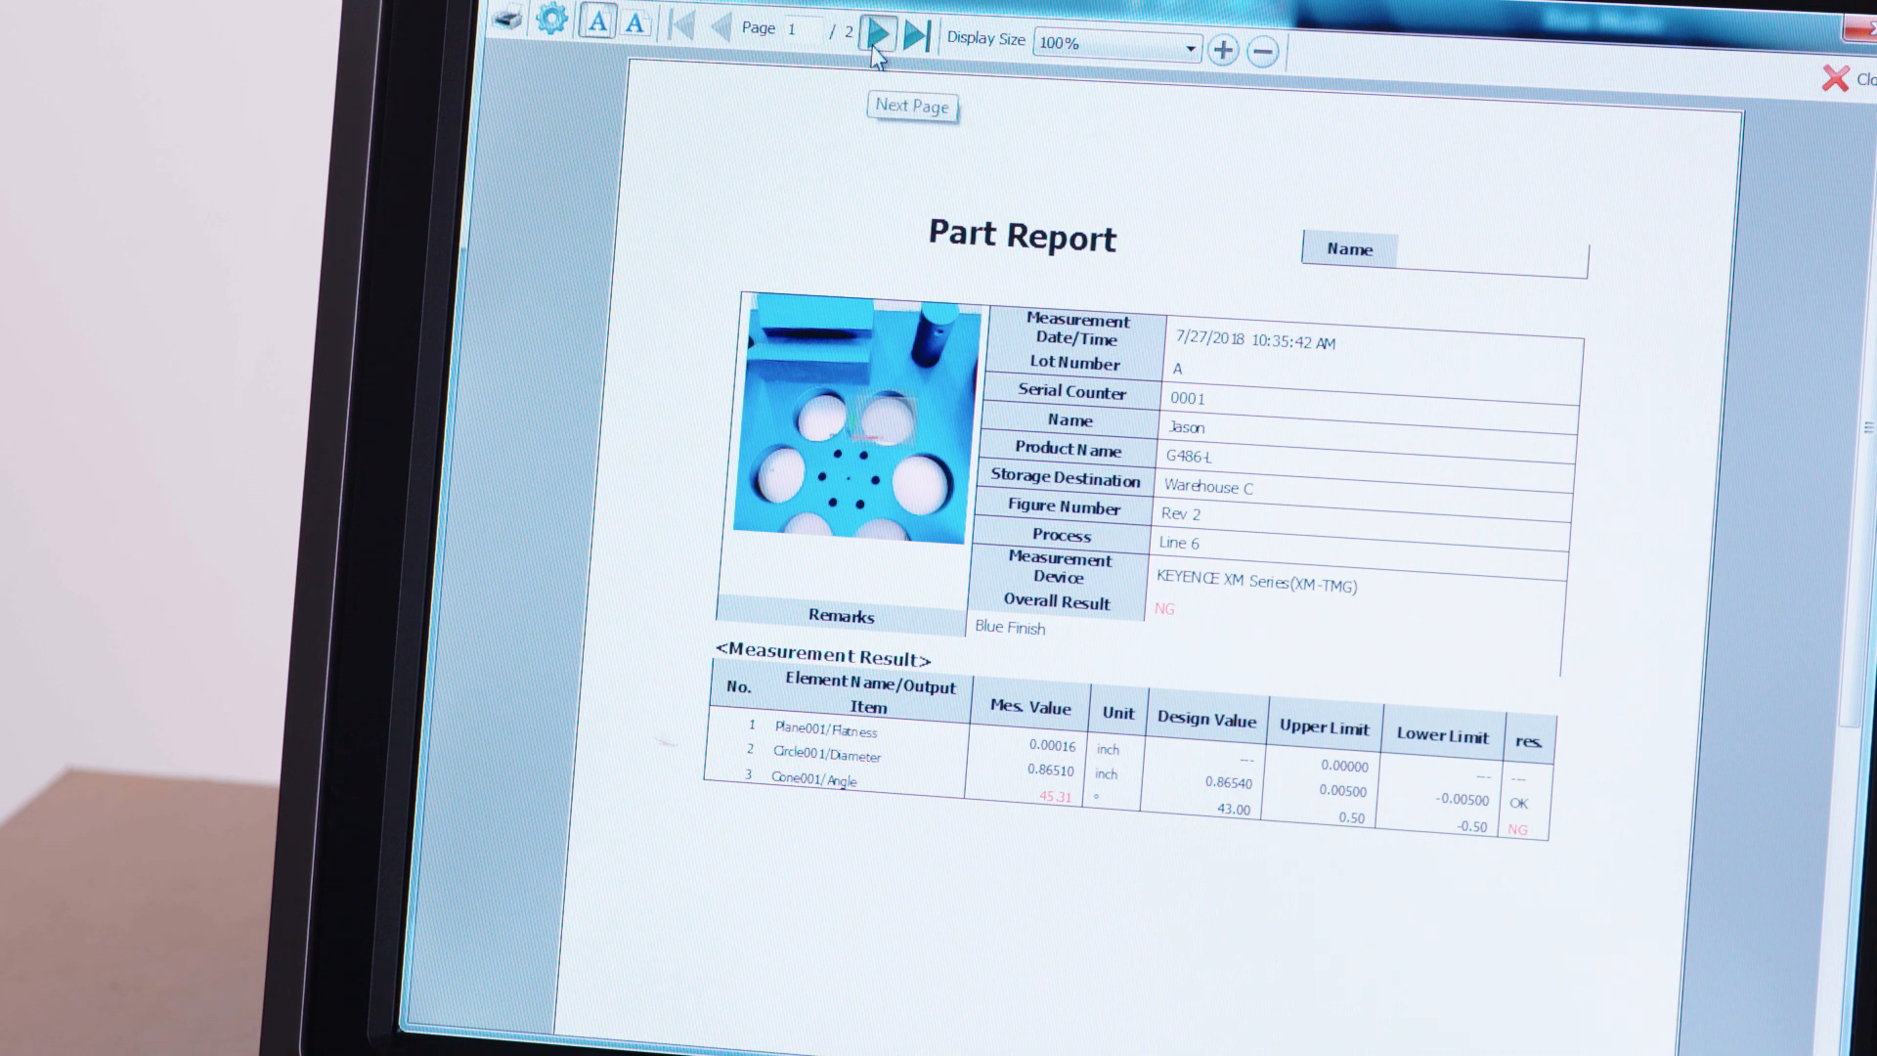